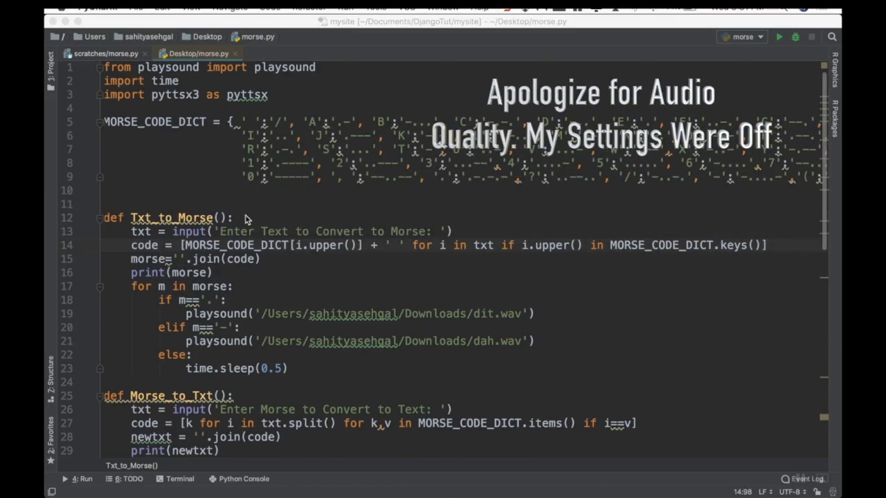
Run the Morse converter script so its choice prompt appears in the console
scroll(down, 3)
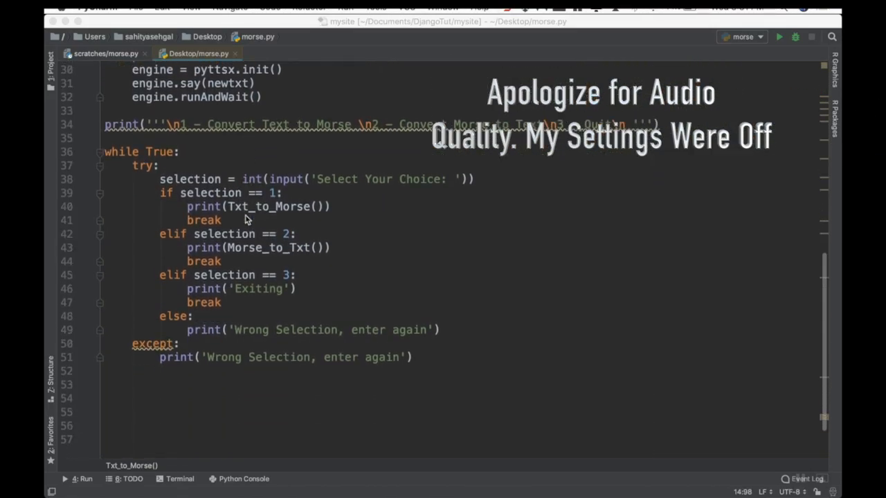
scroll(up, 3)
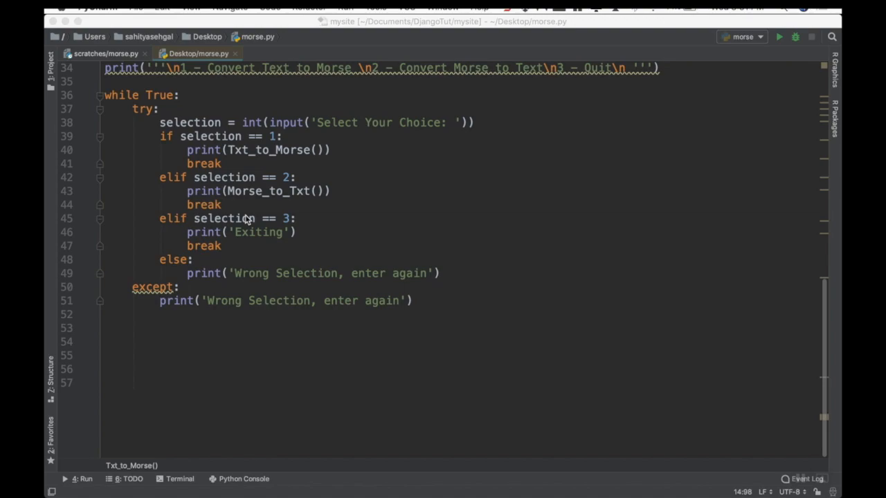
mouse_move(747, 104)
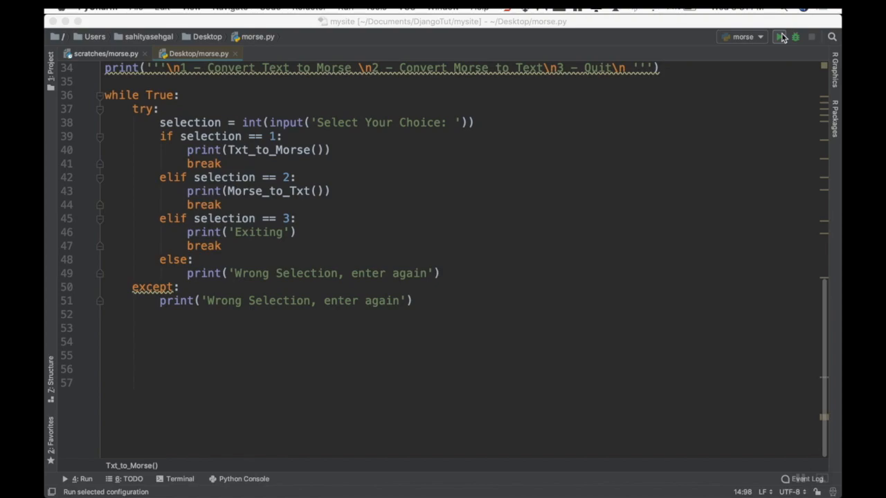
click(780, 36)
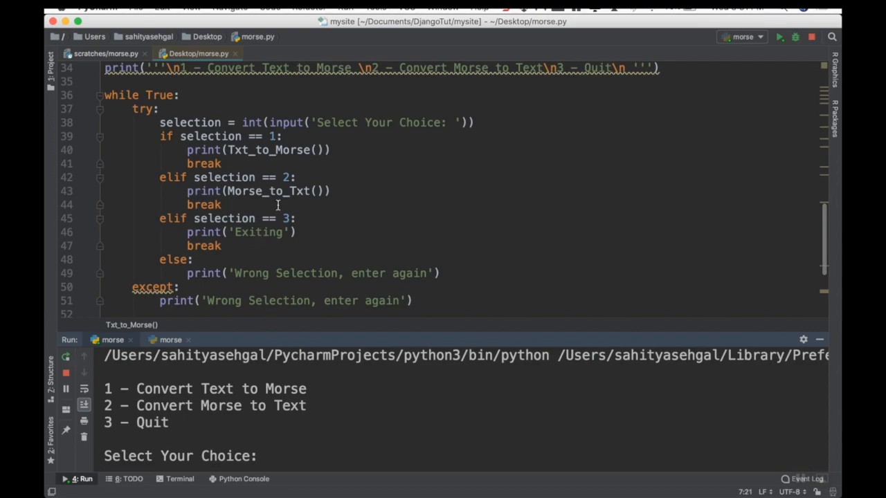
scroll(up, 3)
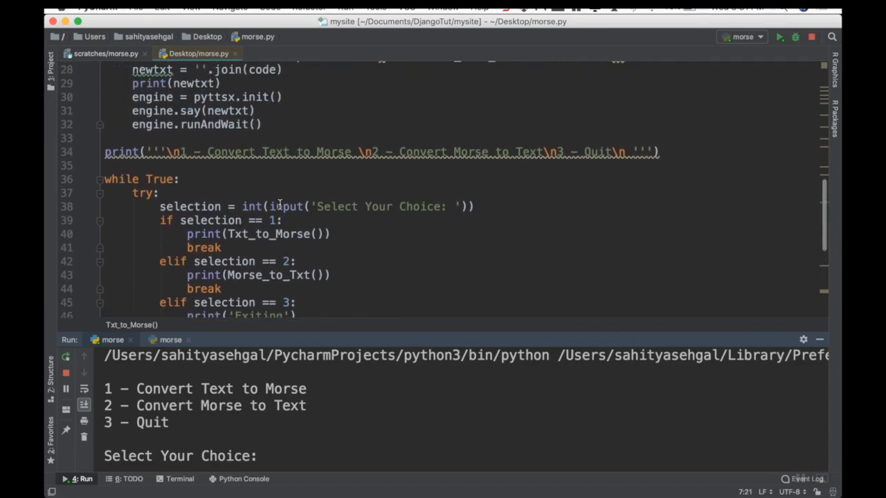
scroll(down, 3)
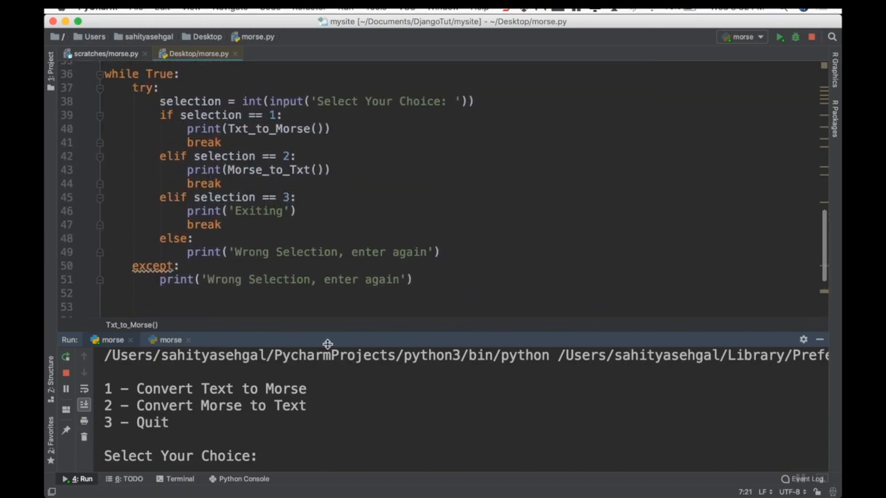
mouse_move(297, 454)
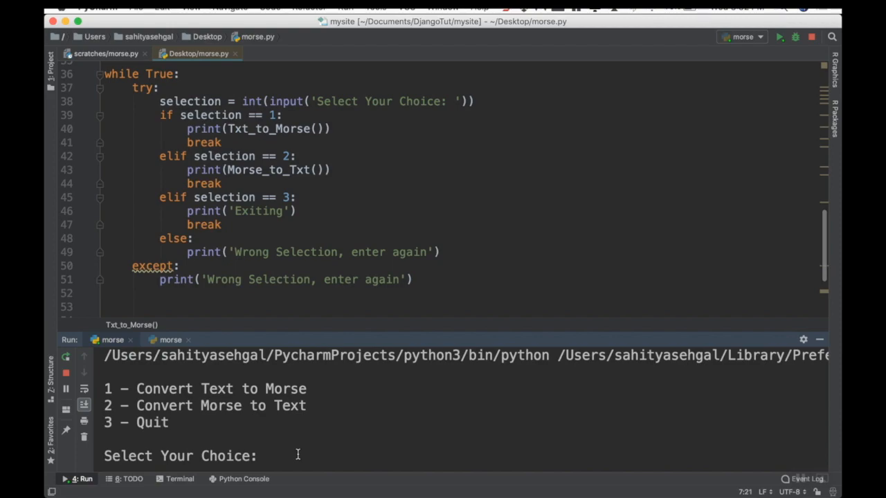
Choose option 1 (text to Morse) and submit 'hi there', getting its Morse code printed
text(1)
text(hi t)
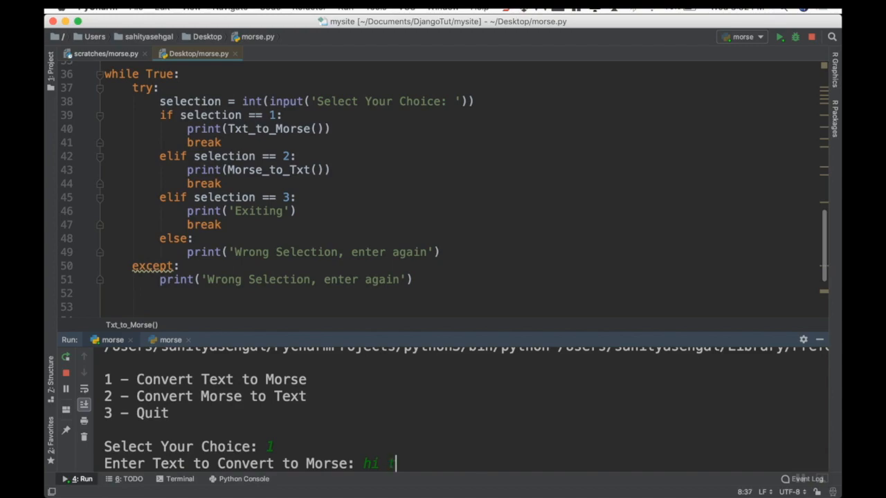
text(here)
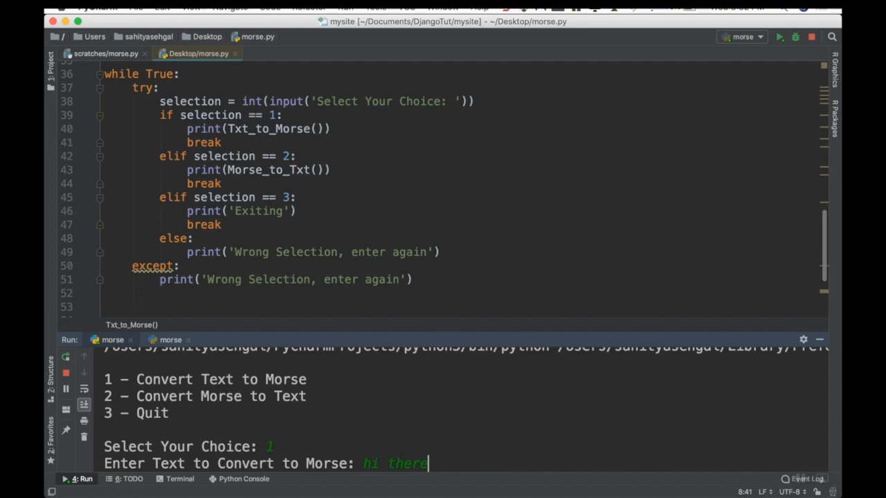
key(Return)
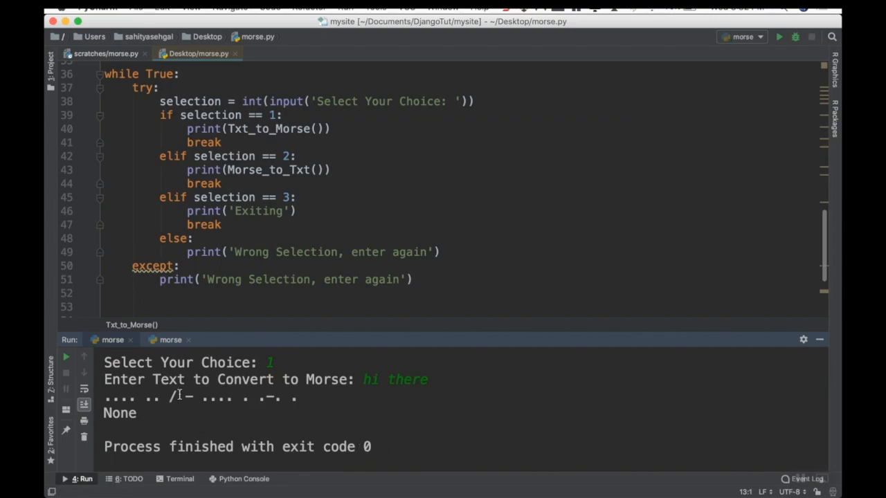
Copy the Morse output line and restart the converter with a fresh run
double_click(171, 398)
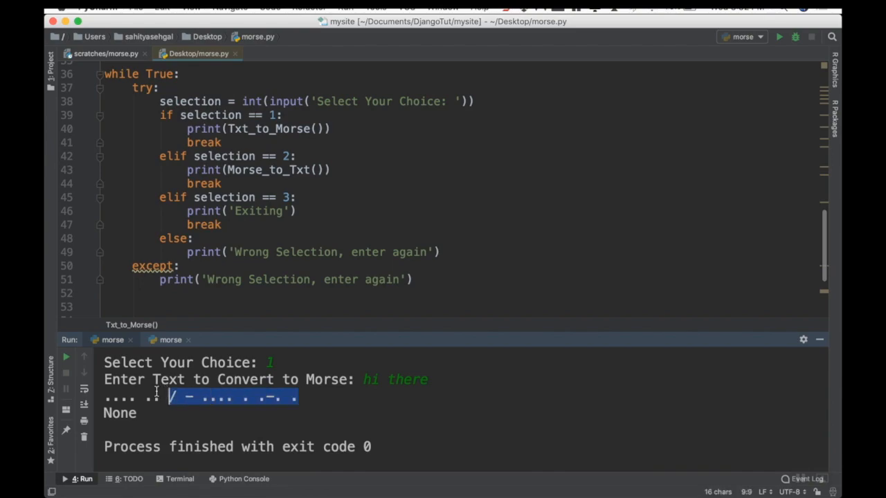
drag(166, 396, 104, 396)
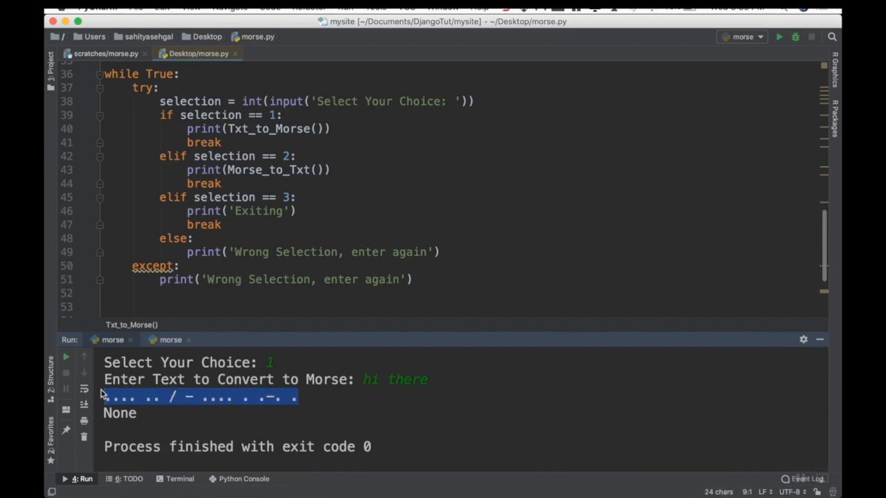
mouse_move(357, 415)
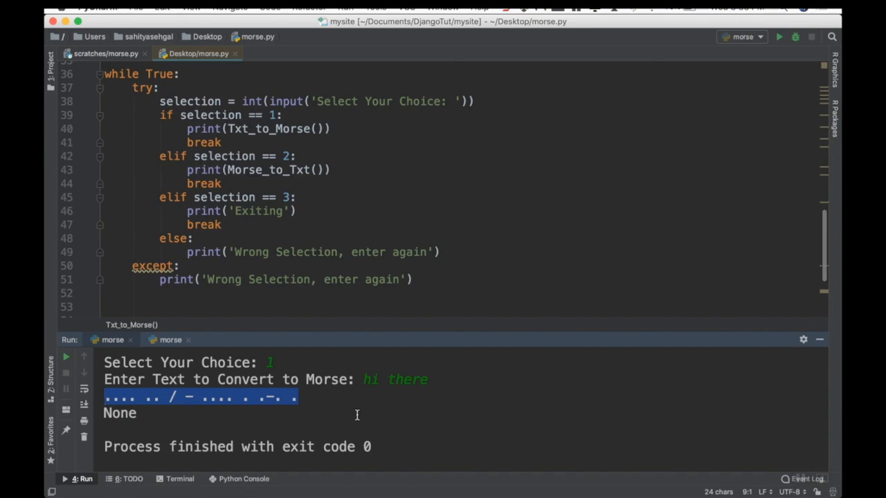
click(778, 36)
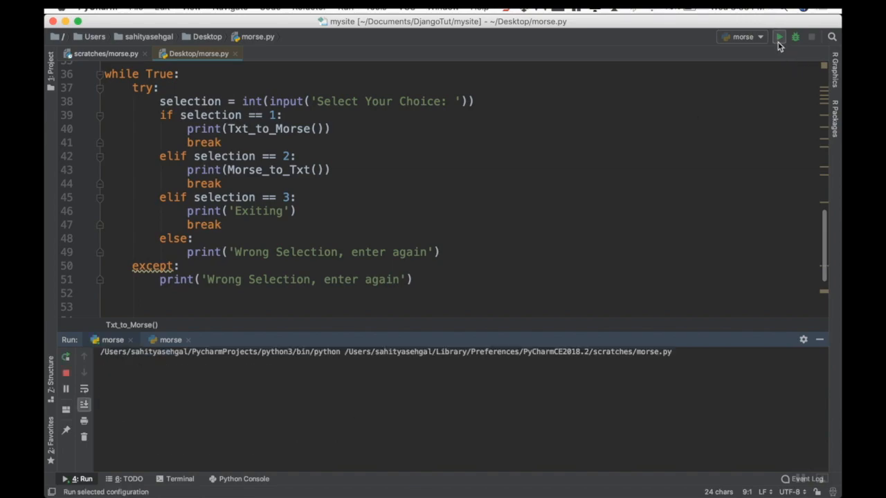
Choose option 2 (Morse to text) so the pasted Morse decodes to 'HI THERE'
click(778, 36)
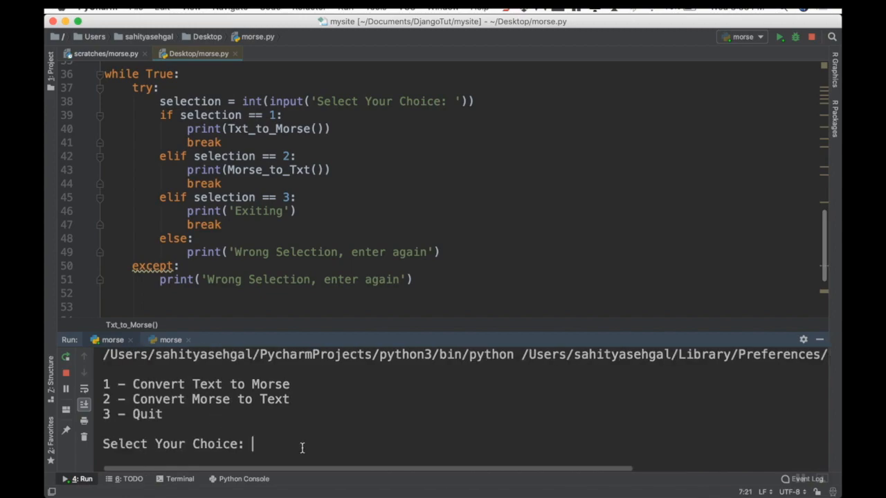
mouse_move(207, 396)
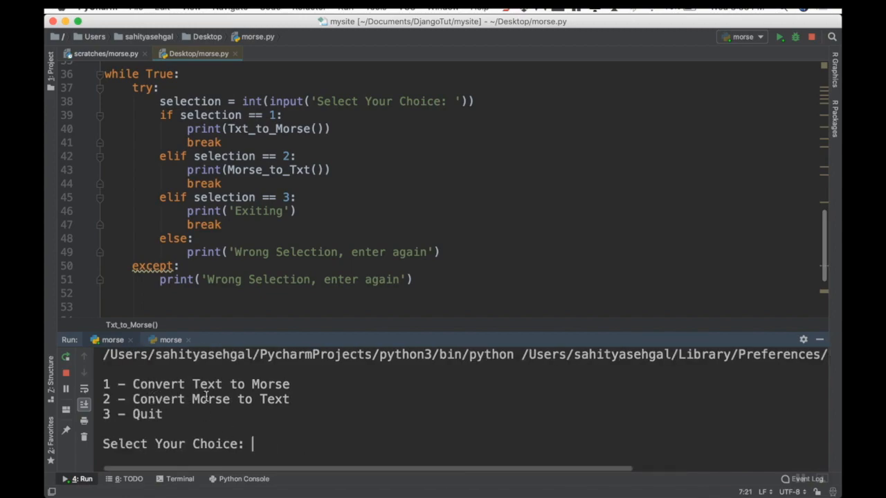
text(2)
text(.... .. / - .... . .-. .)
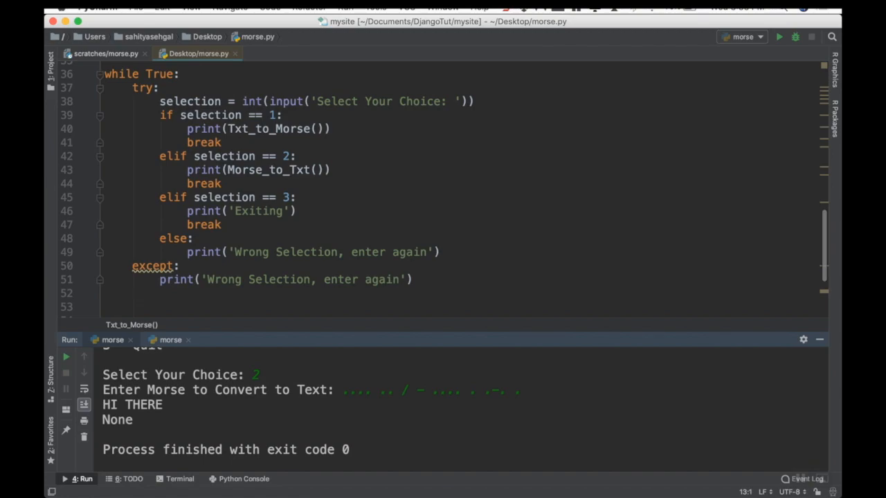
mouse_move(407, 390)
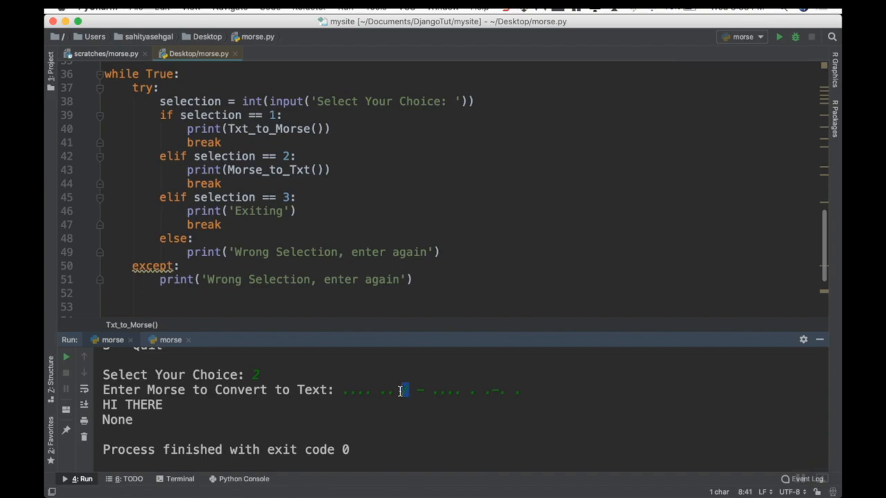
mouse_move(375, 265)
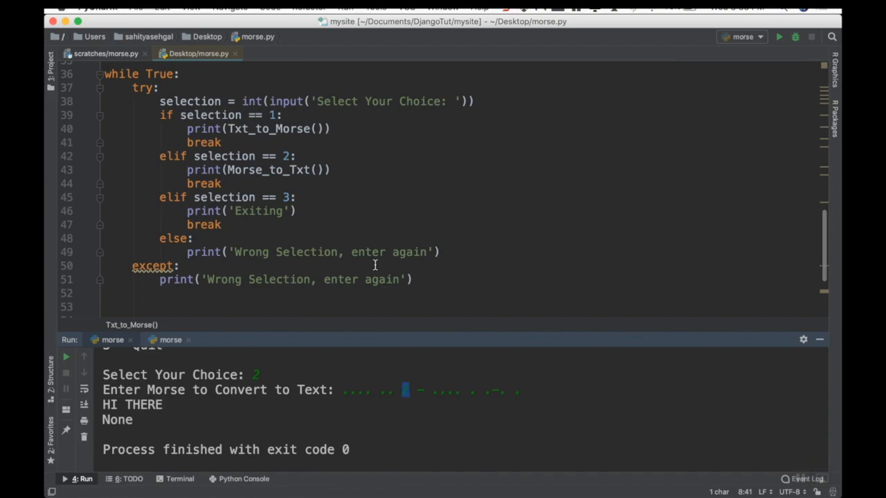
mouse_move(361, 415)
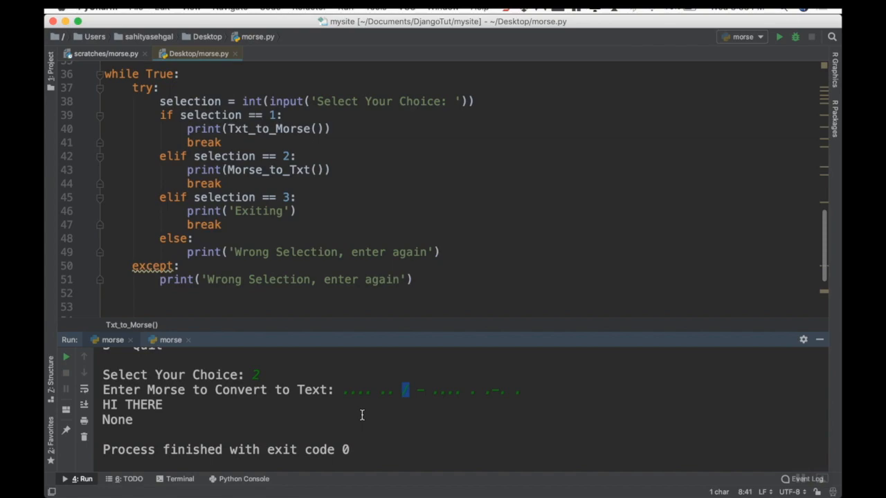
scroll(up, 3)
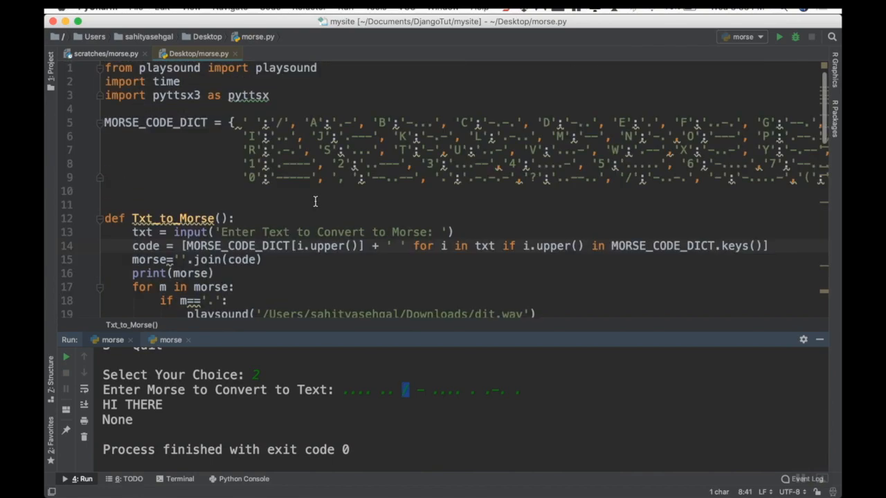
scroll(down, 3)
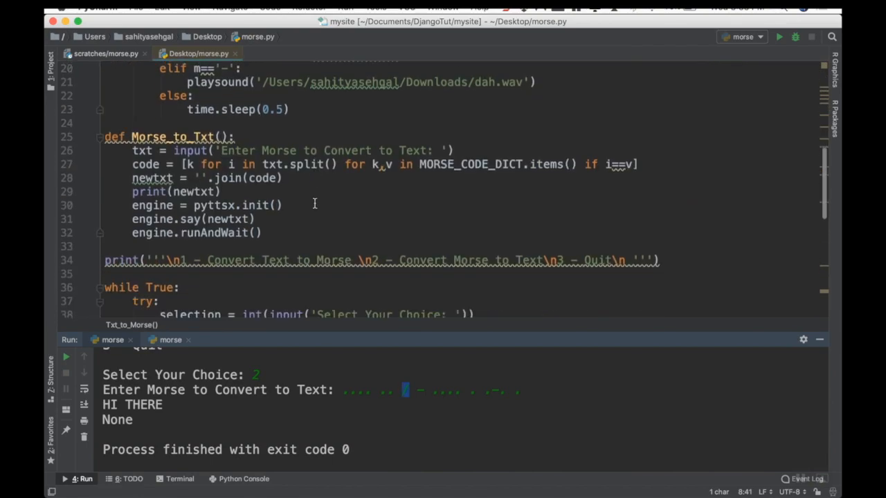
scroll(down, 3)
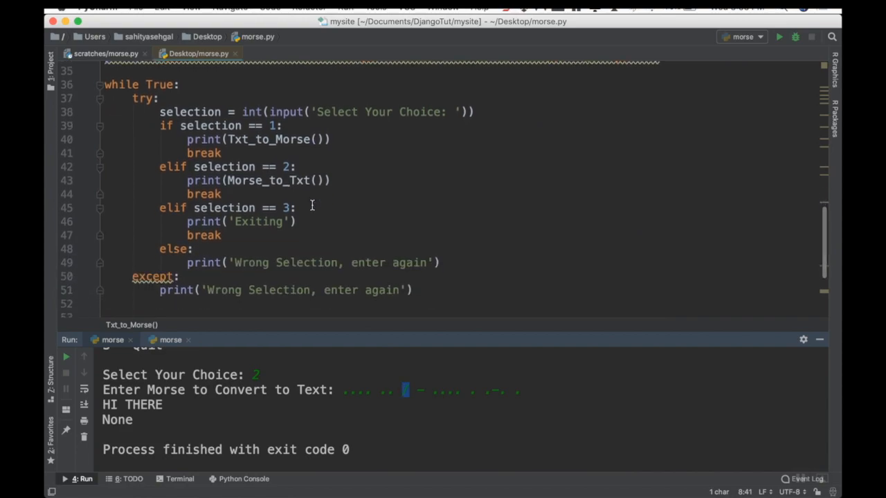
scroll(up, 3)
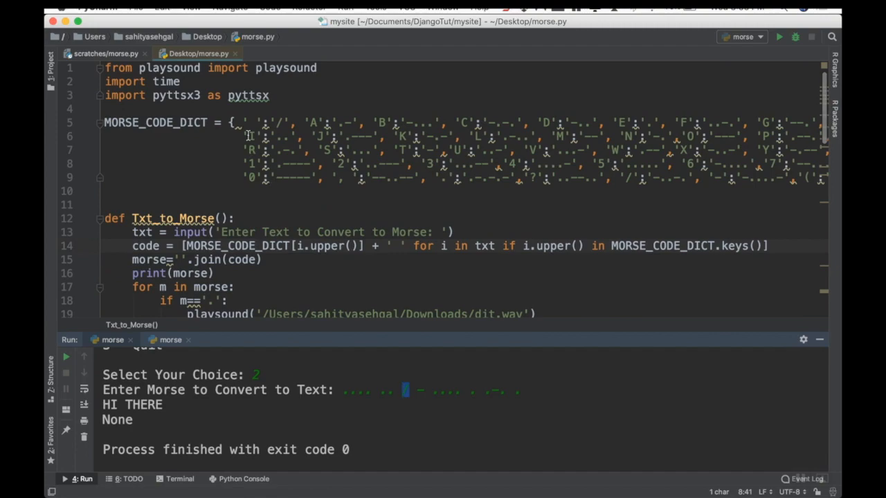
click(271, 95)
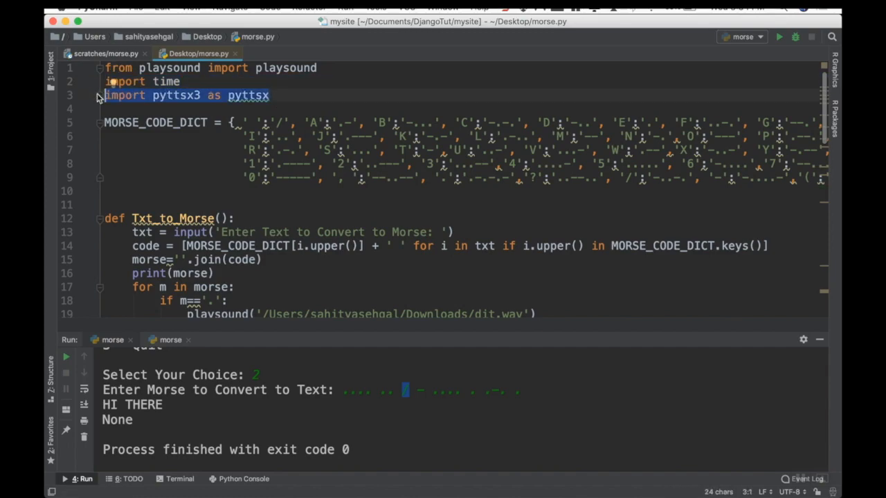
click(270, 94)
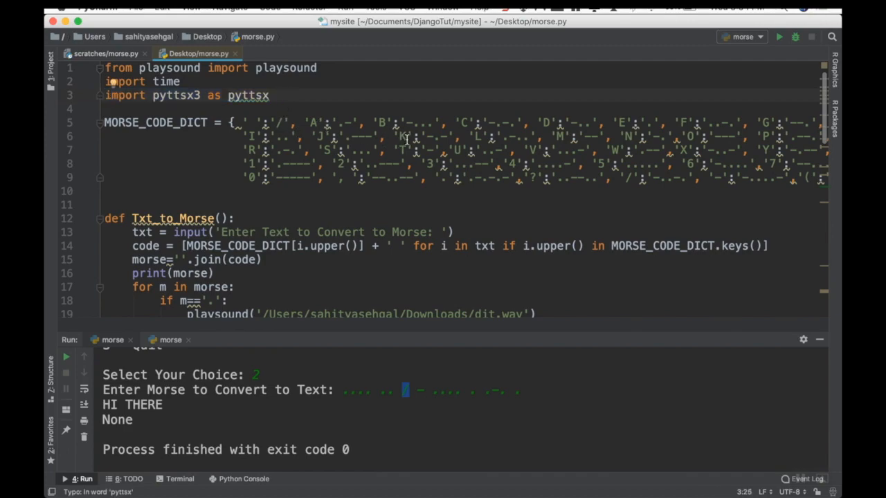
mouse_move(241, 105)
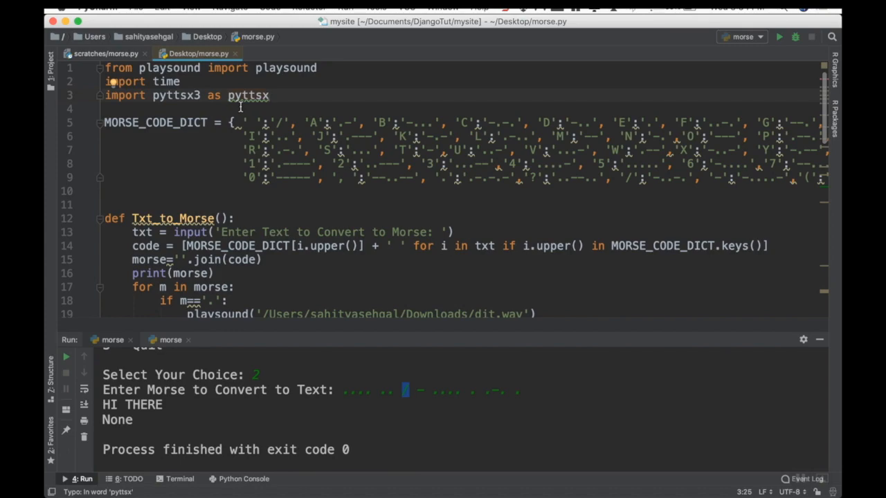
mouse_move(286, 122)
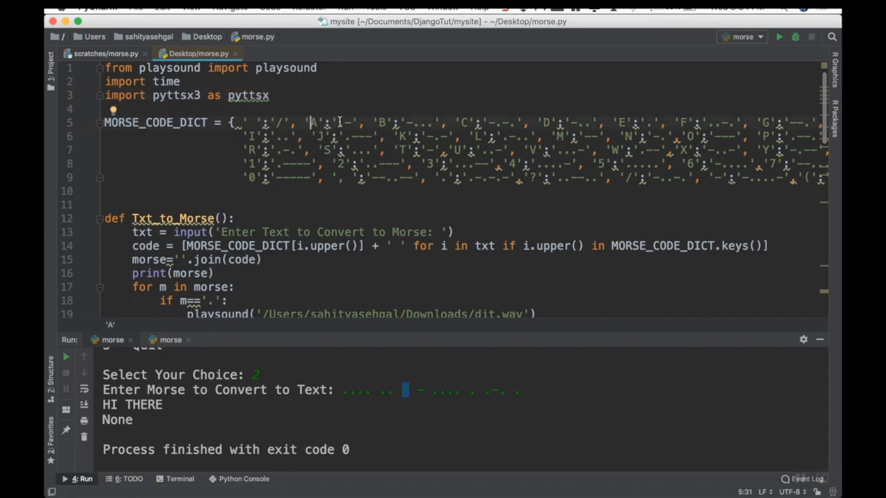
mouse_move(404, 122)
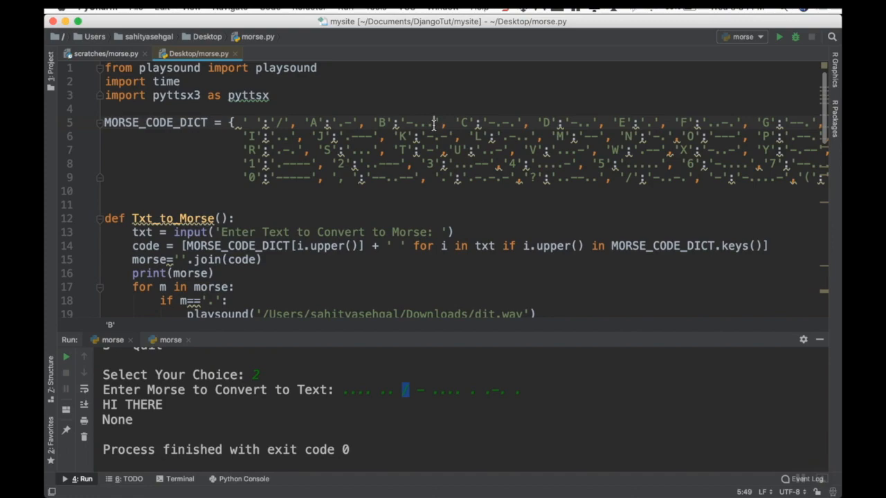
scroll(down, 3)
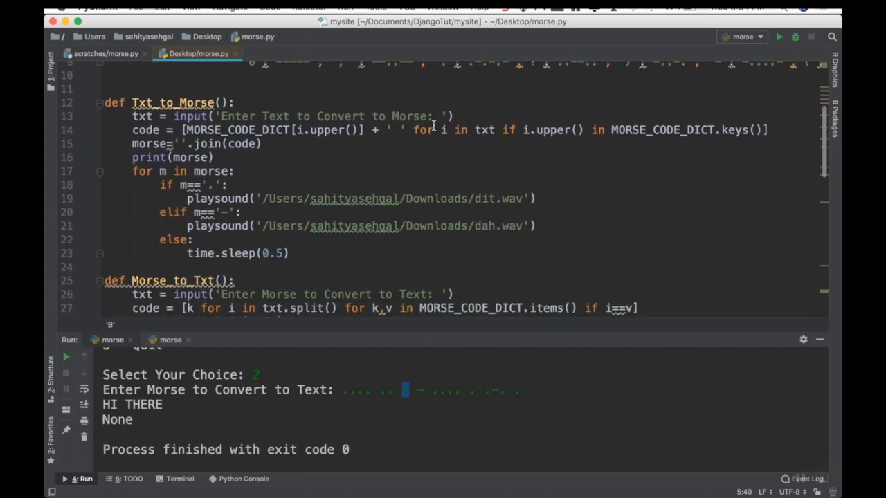
scroll(up, 3)
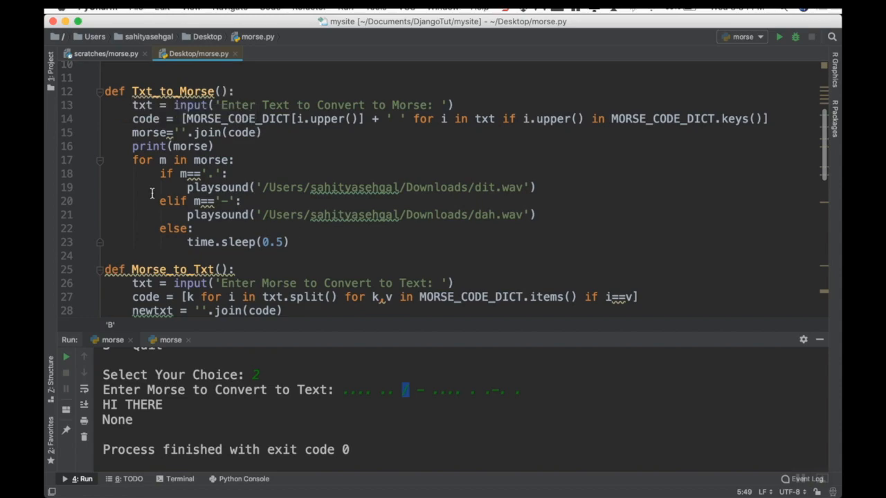
mouse_move(269, 108)
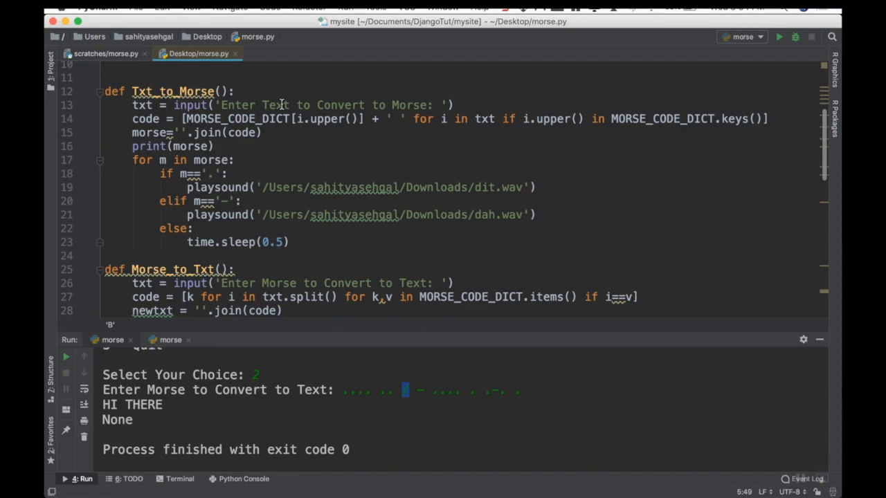
mouse_move(440, 111)
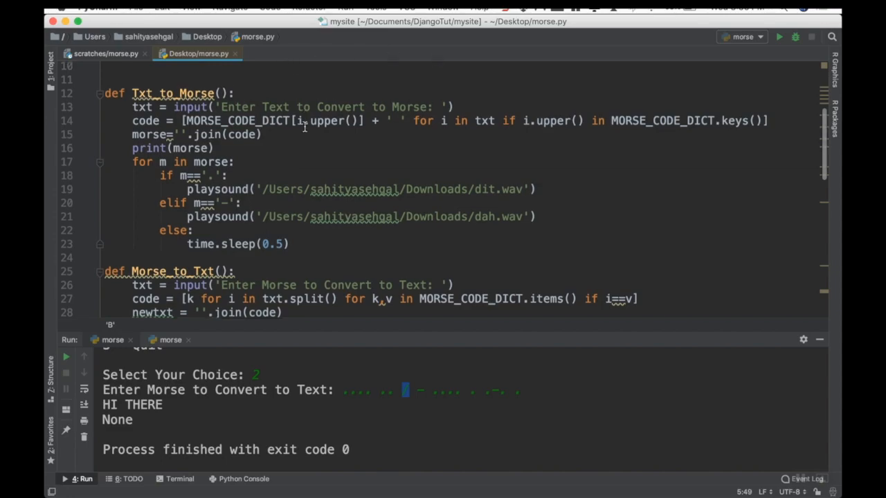
scroll(up, 3)
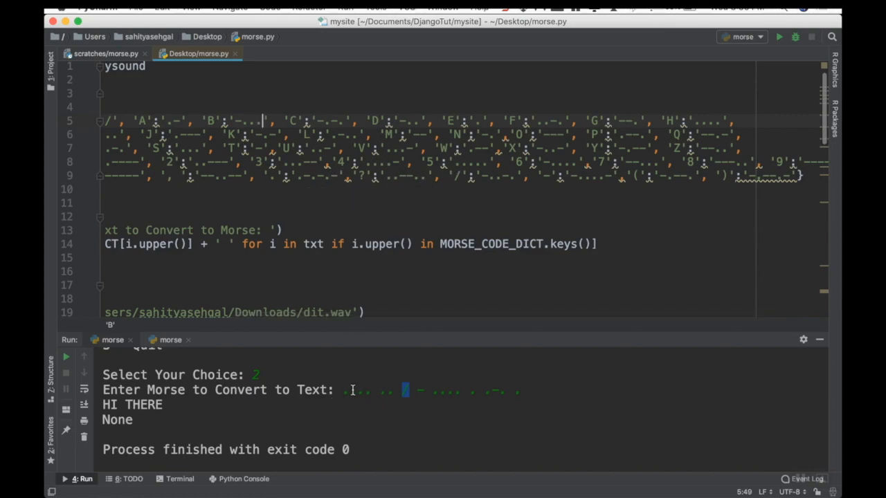
scroll(up, 3)
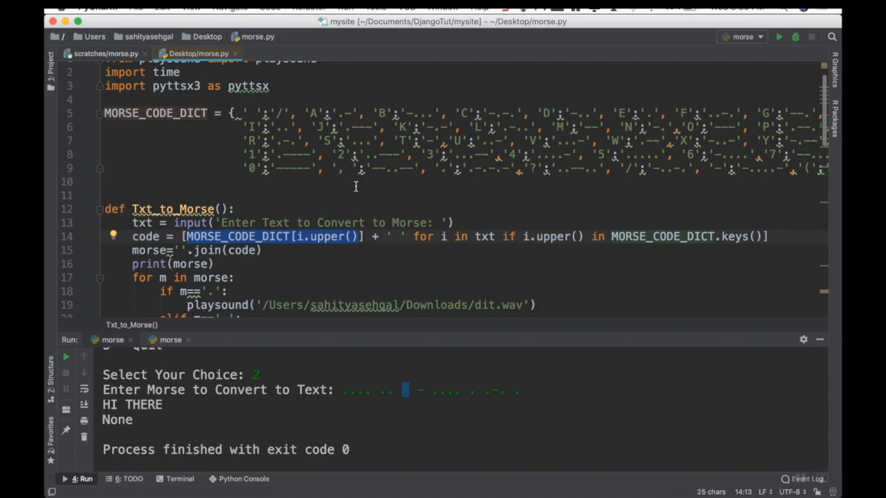
mouse_move(247, 244)
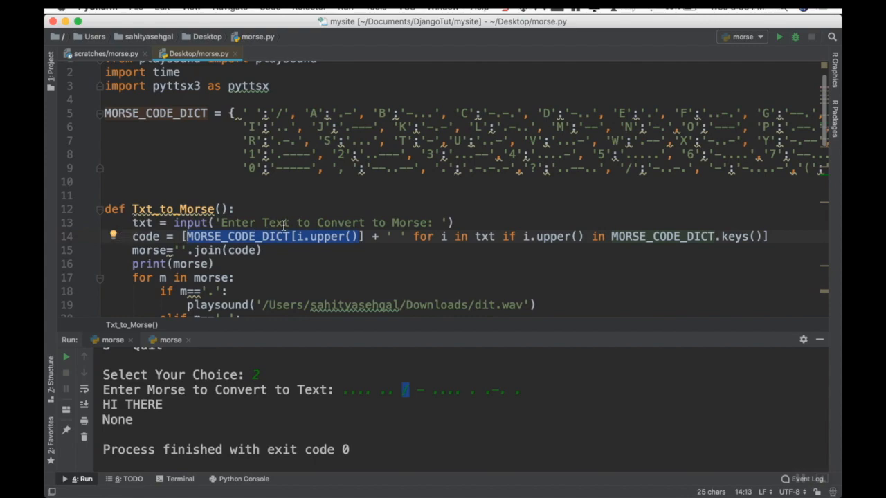
mouse_move(310, 244)
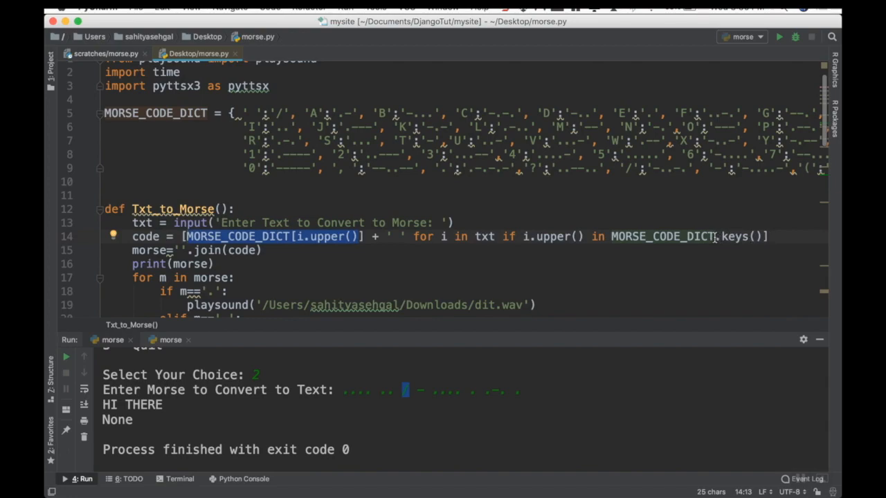
mouse_move(291, 238)
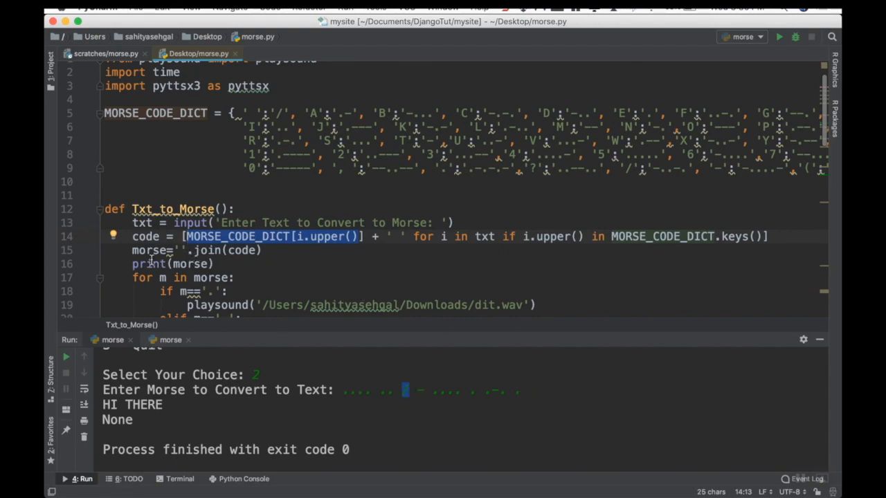
scroll(up, 3)
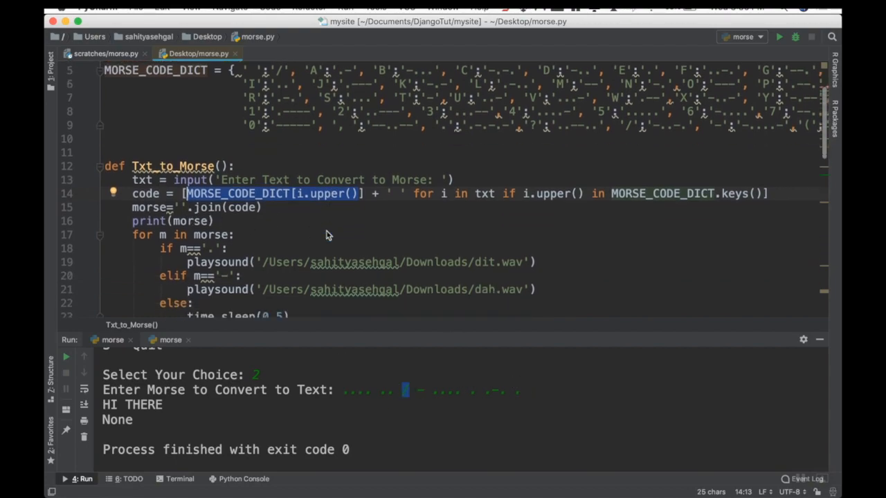
scroll(down, 3)
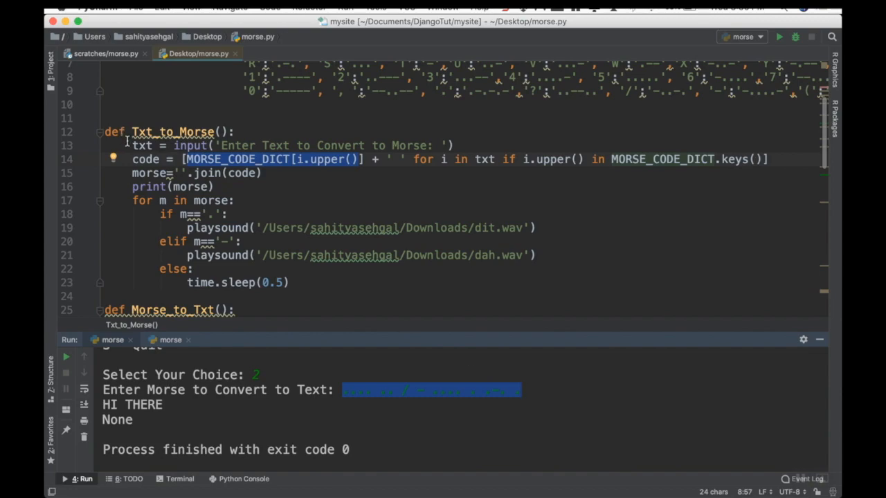
mouse_move(187, 191)
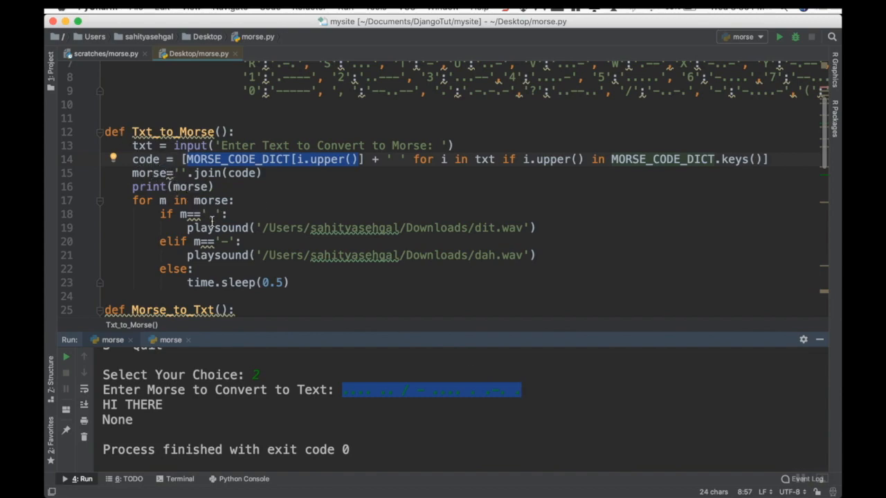
mouse_move(495, 225)
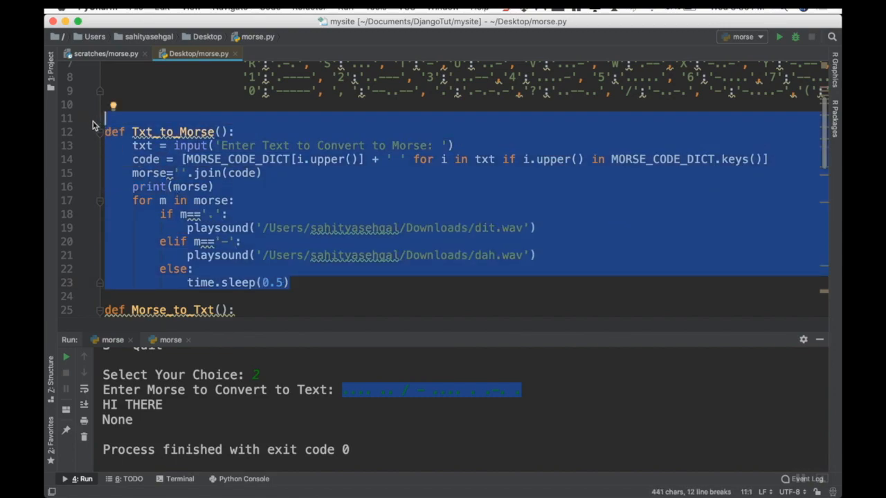
scroll(down, 3)
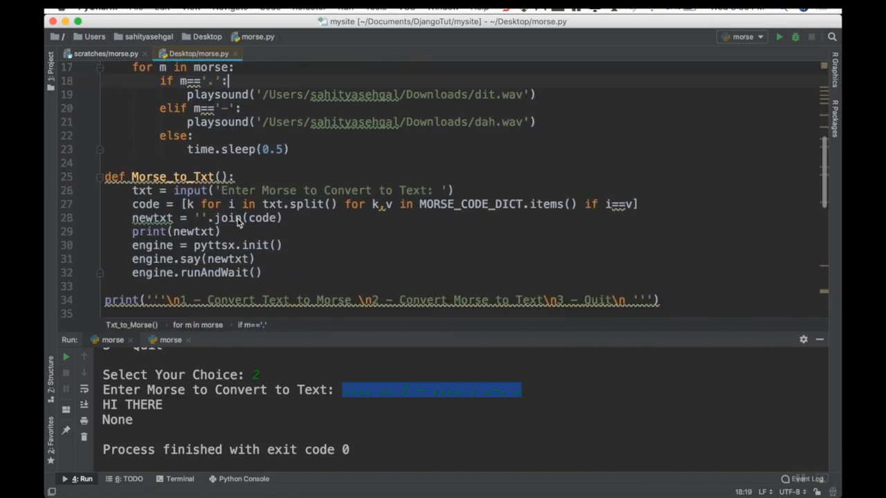
scroll(down, 3)
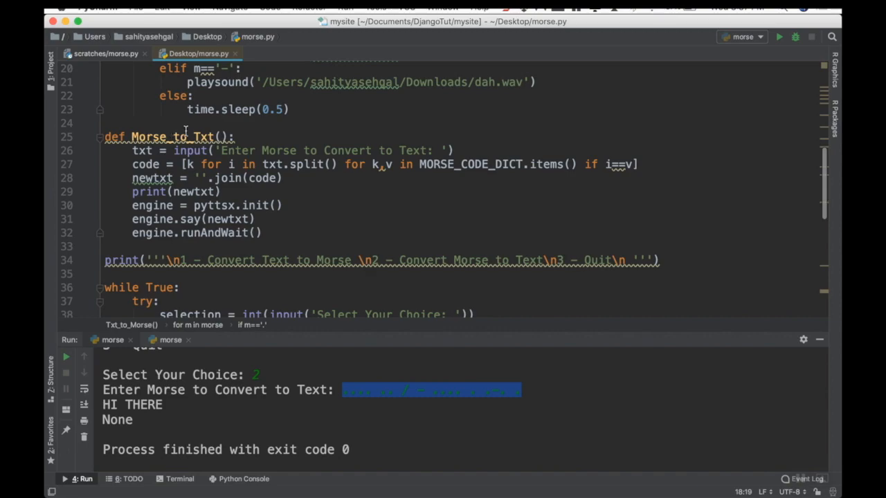
mouse_move(232, 150)
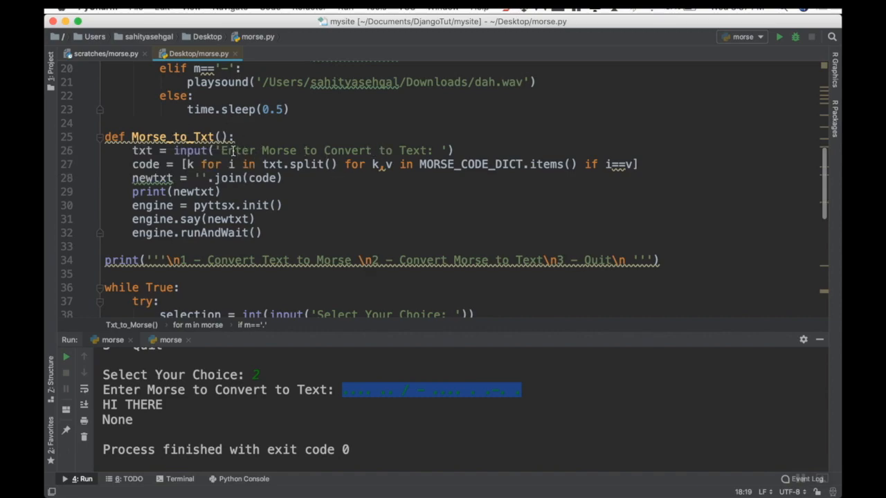
mouse_move(354, 149)
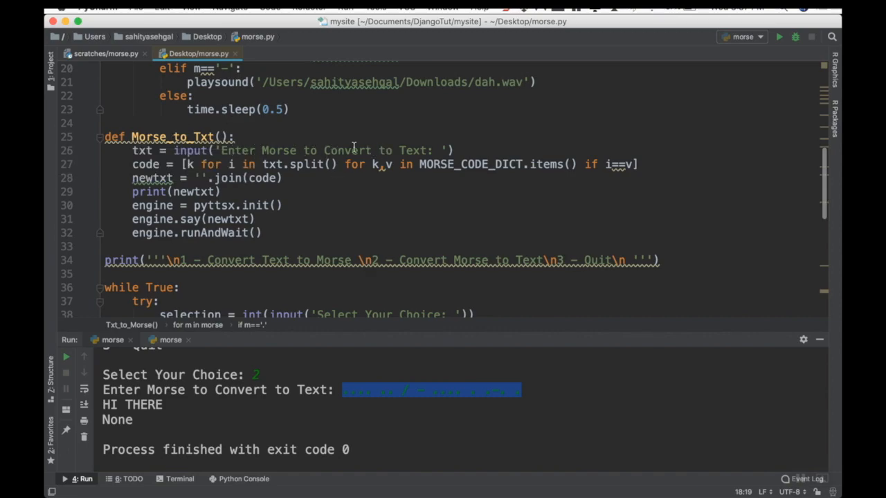
mouse_move(436, 172)
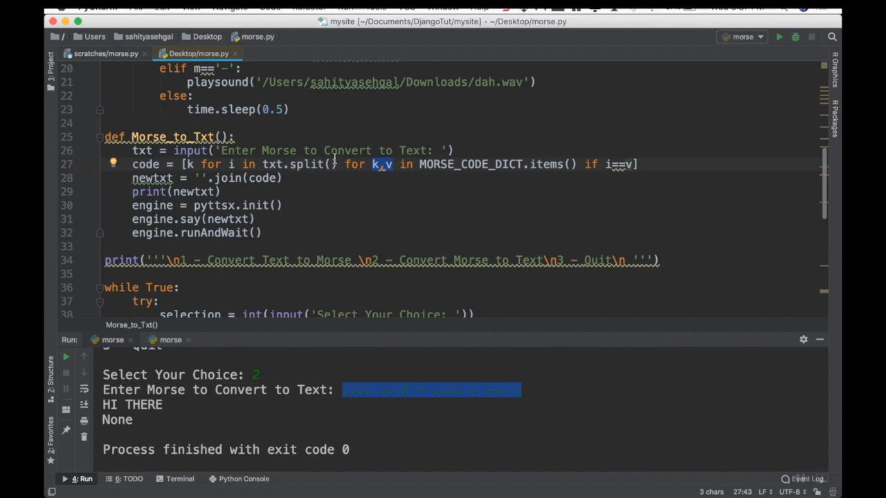
mouse_move(421, 163)
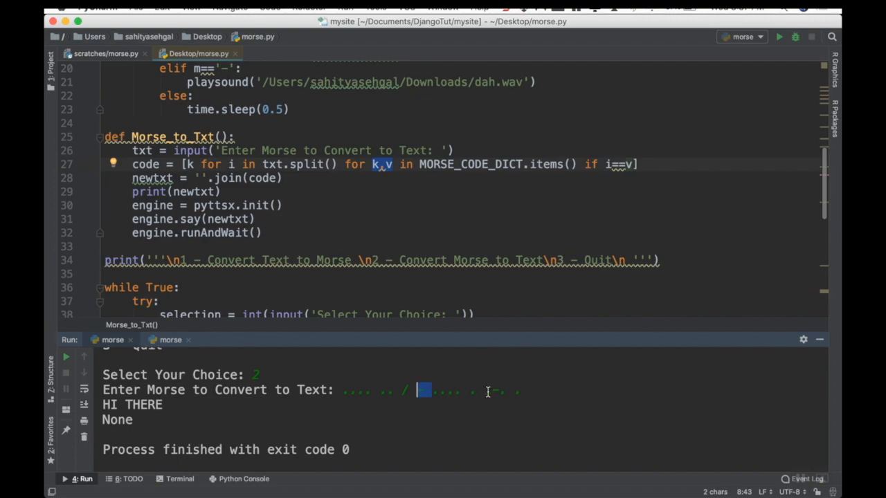
mouse_move(374, 379)
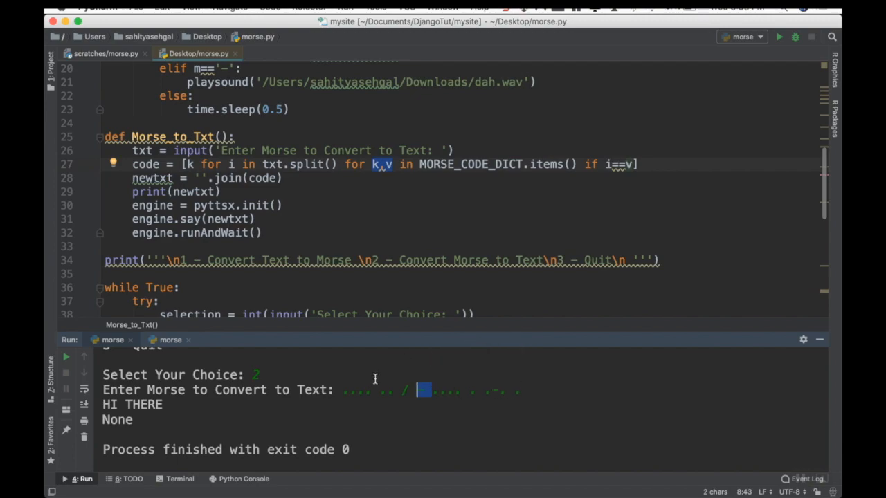
mouse_move(349, 393)
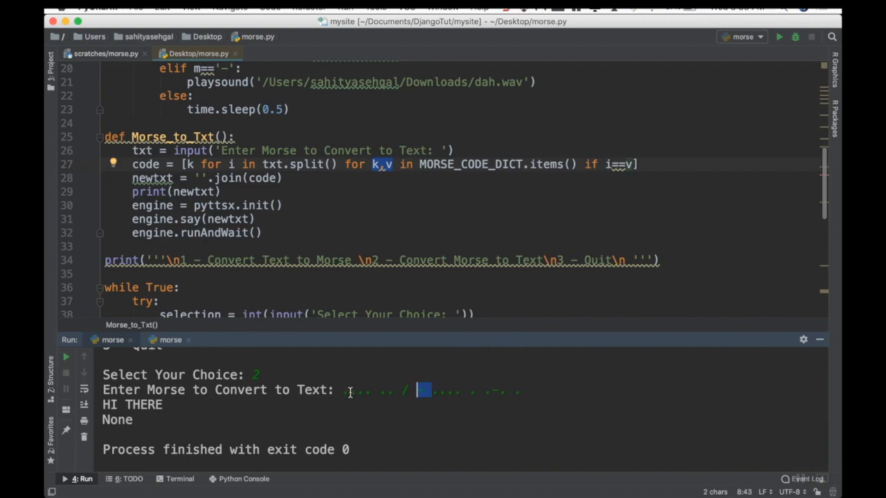
mouse_move(607, 171)
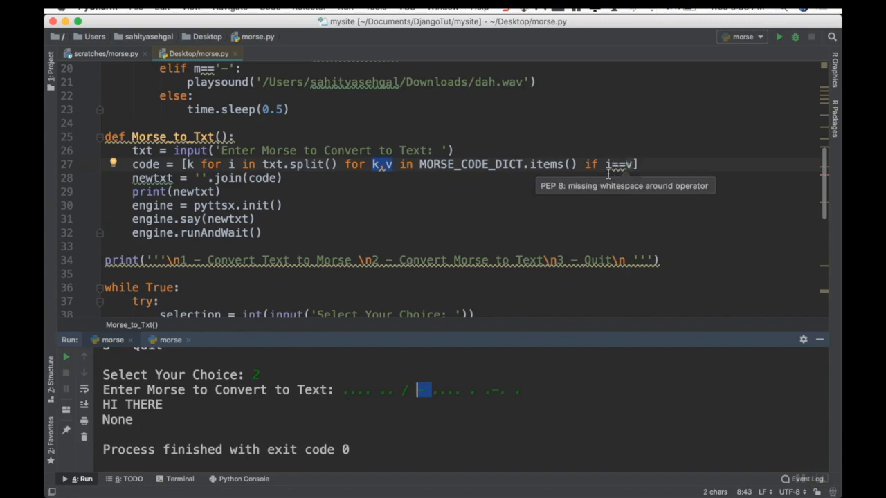
mouse_move(584, 141)
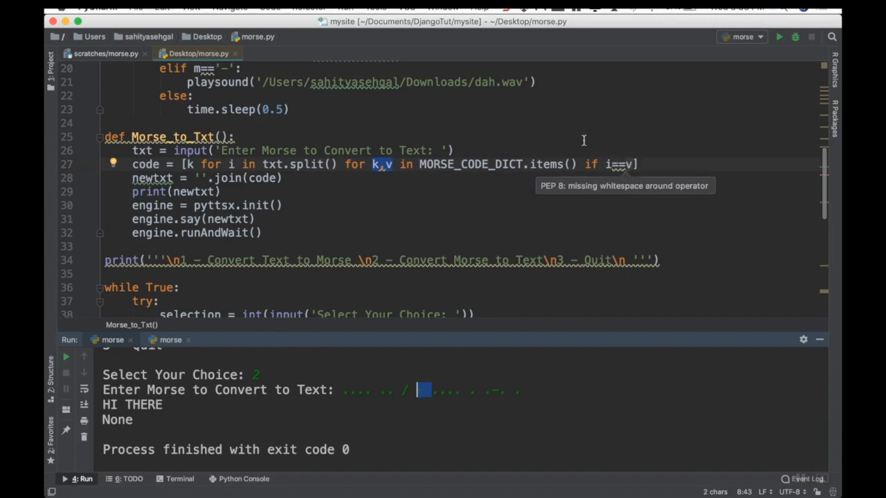
mouse_move(364, 404)
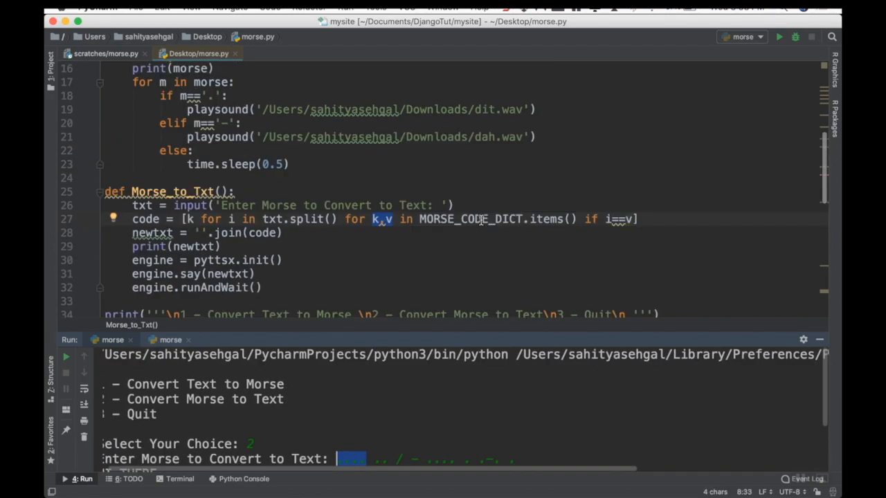
scroll(up, 3)
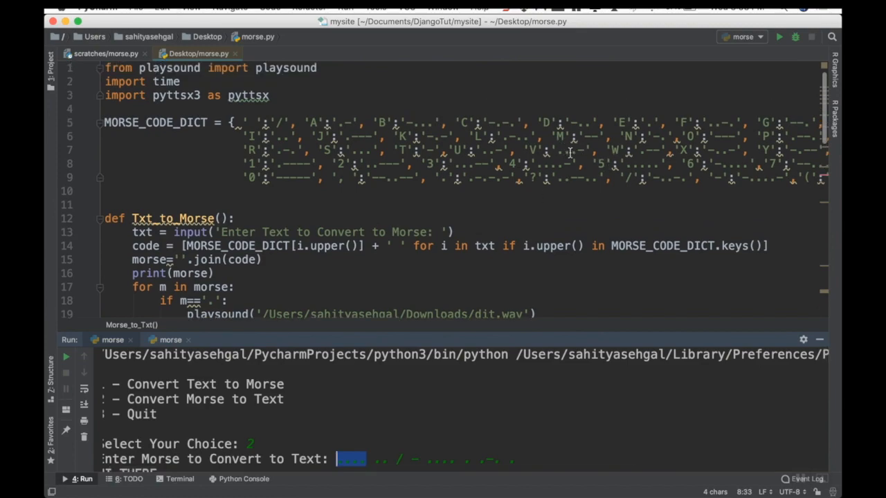
mouse_move(537, 161)
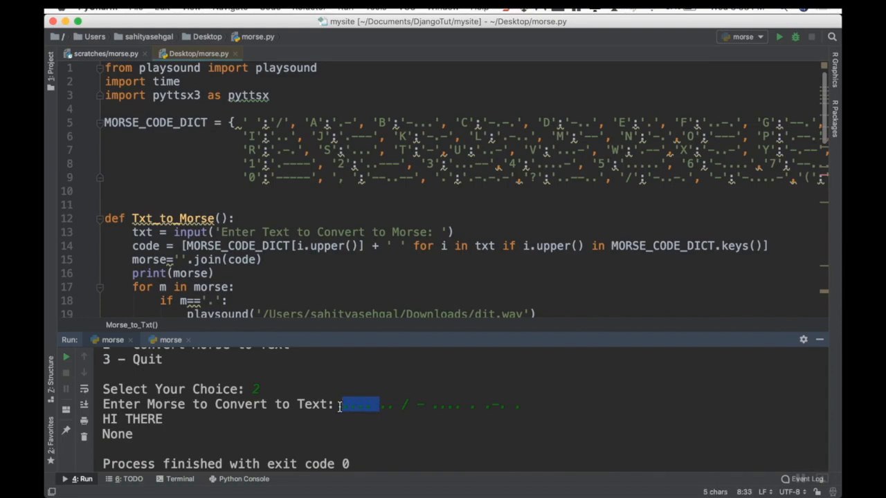
click(266, 260)
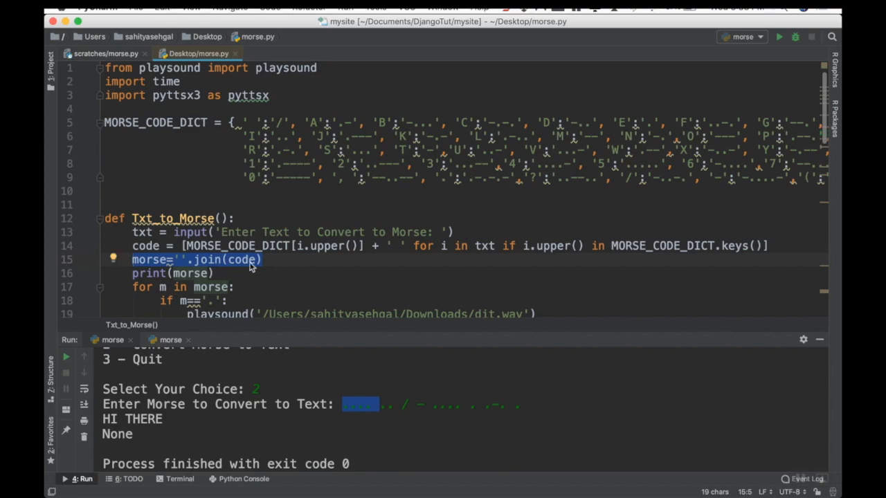
scroll(down, 3)
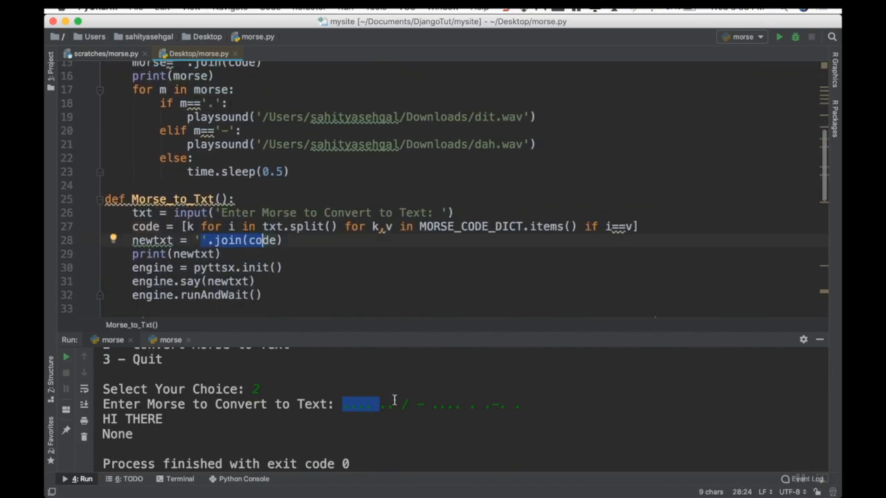
mouse_move(205, 241)
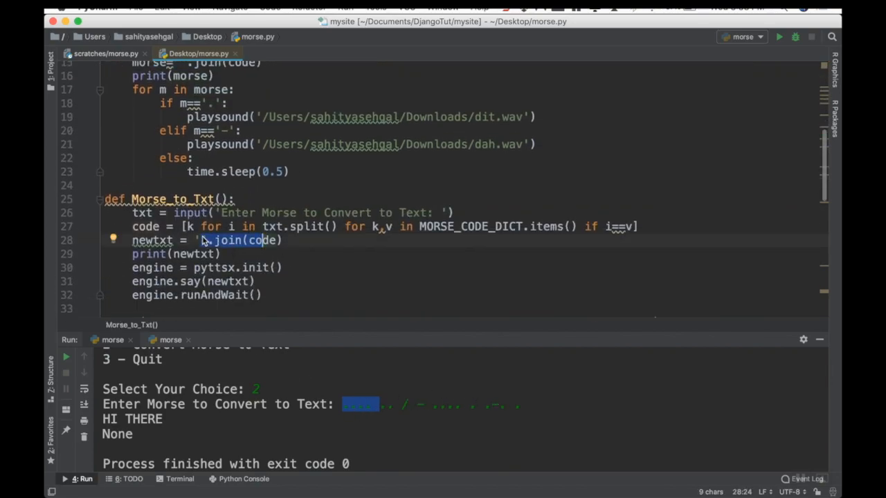
click(223, 255)
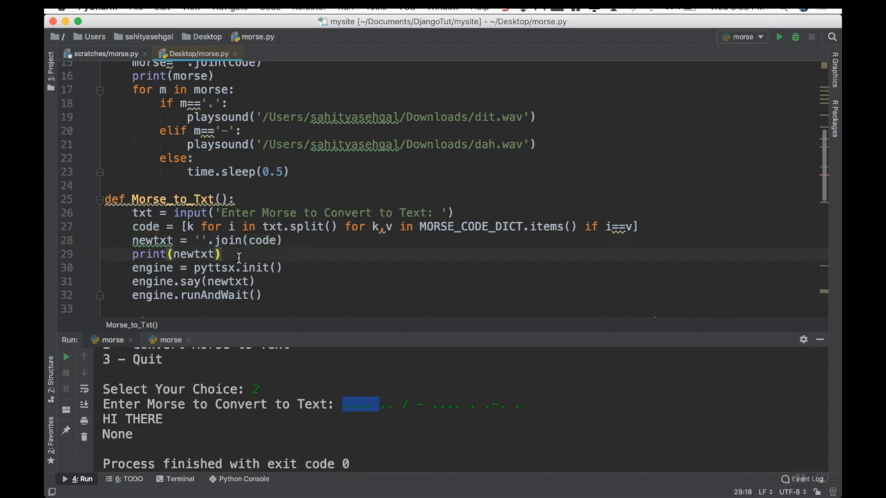
mouse_move(291, 270)
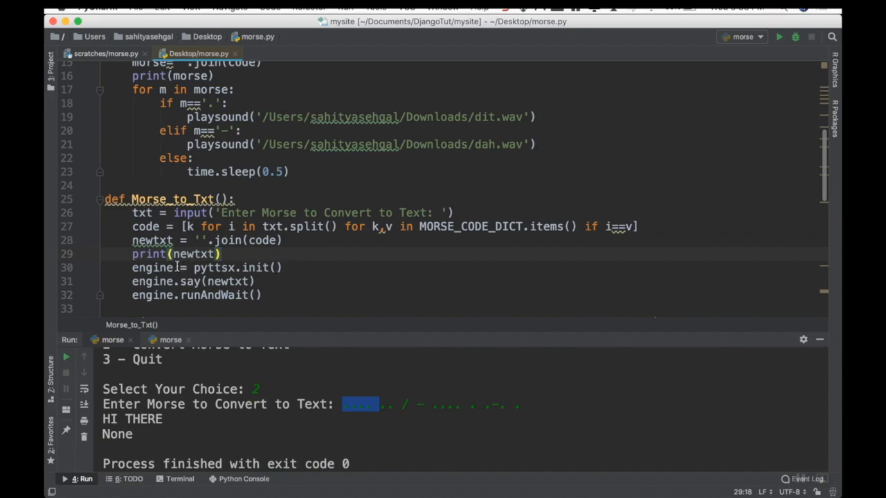
double_click(228, 281)
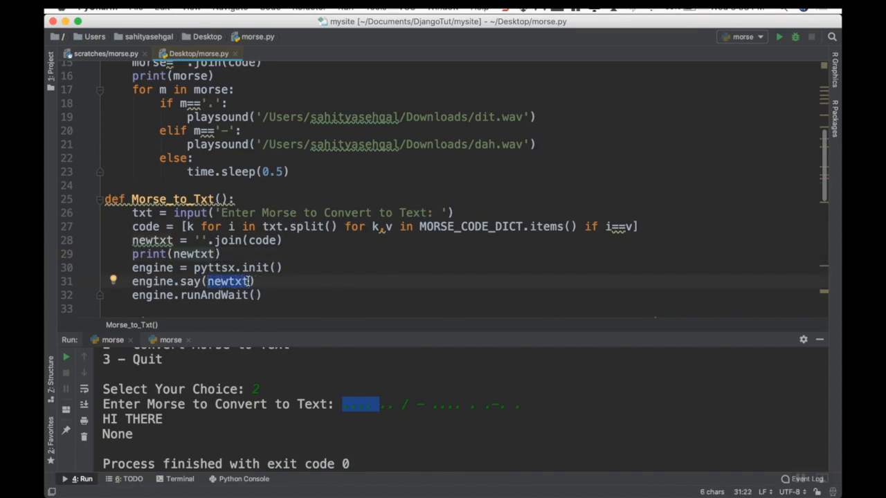
scroll(down, 3)
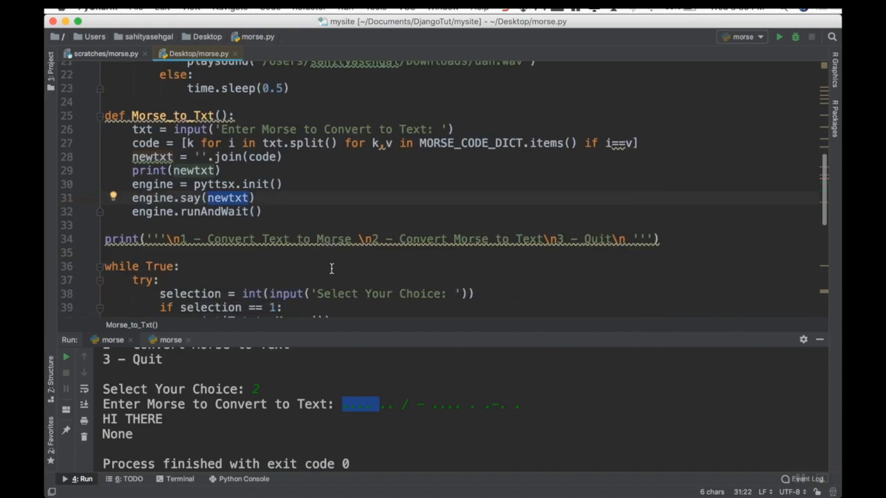
scroll(down, 3)
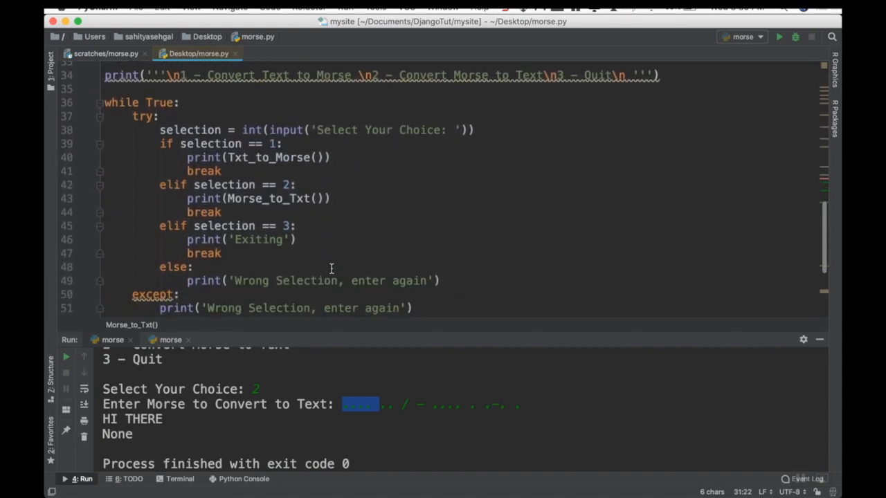
scroll(up, 3)
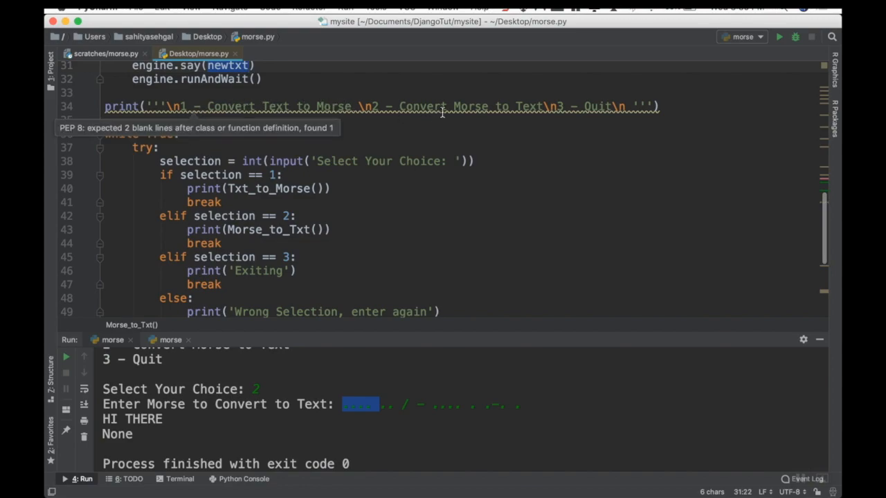
mouse_move(310, 202)
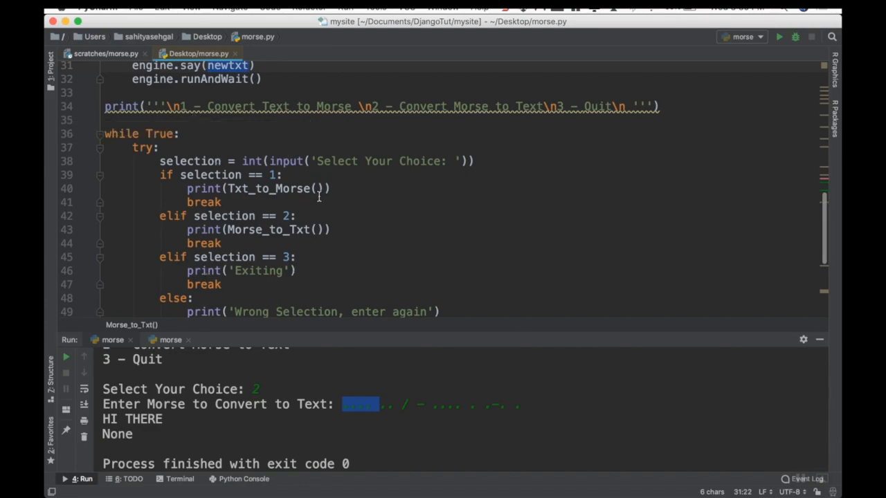
mouse_move(285, 256)
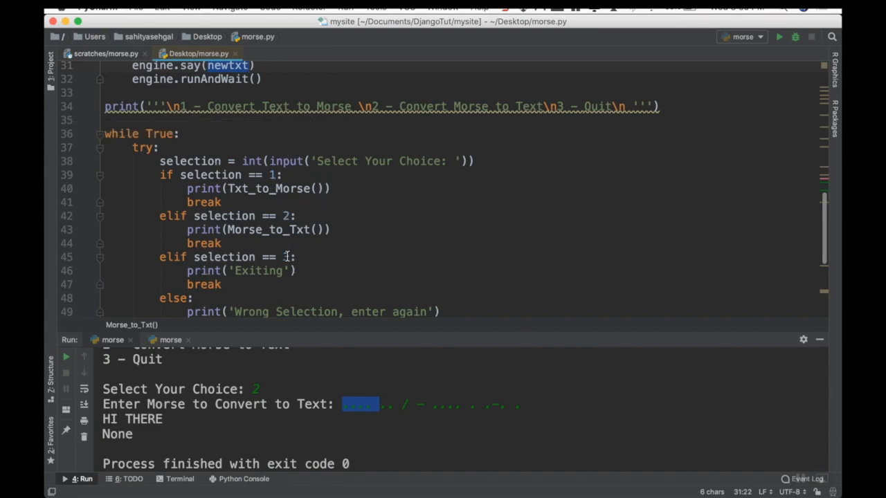
scroll(down, 3)
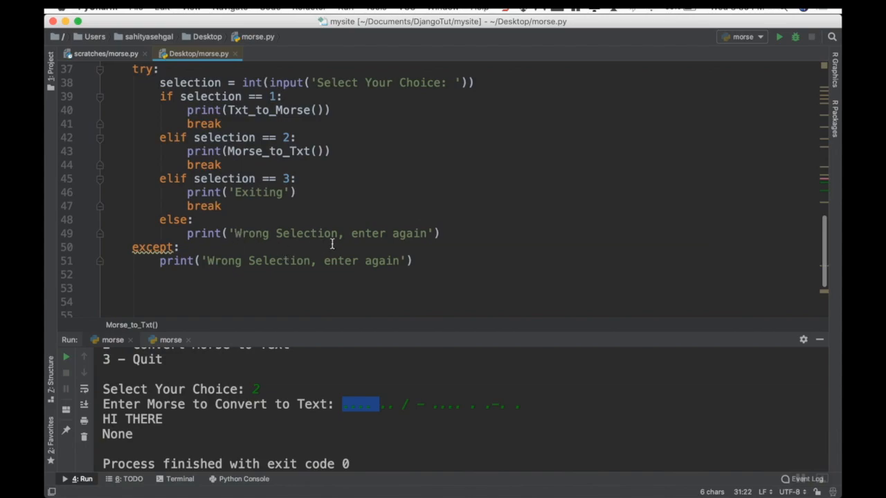
scroll(up, 3)
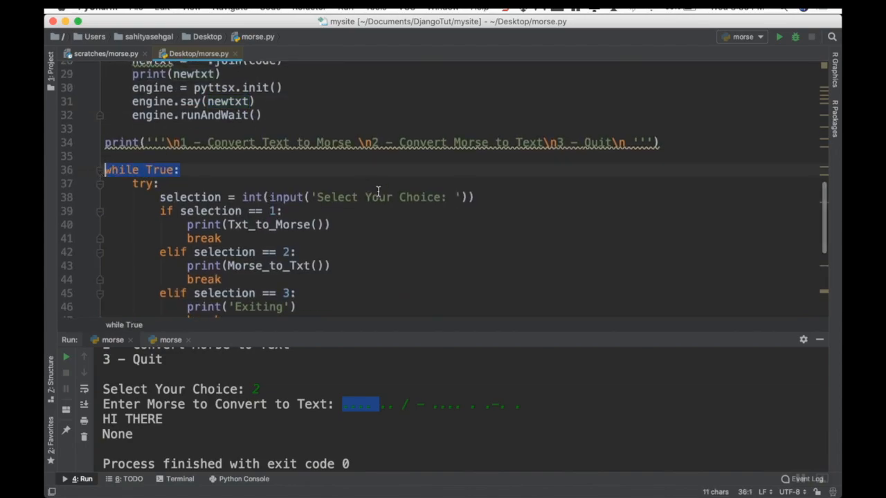
scroll(down, 3)
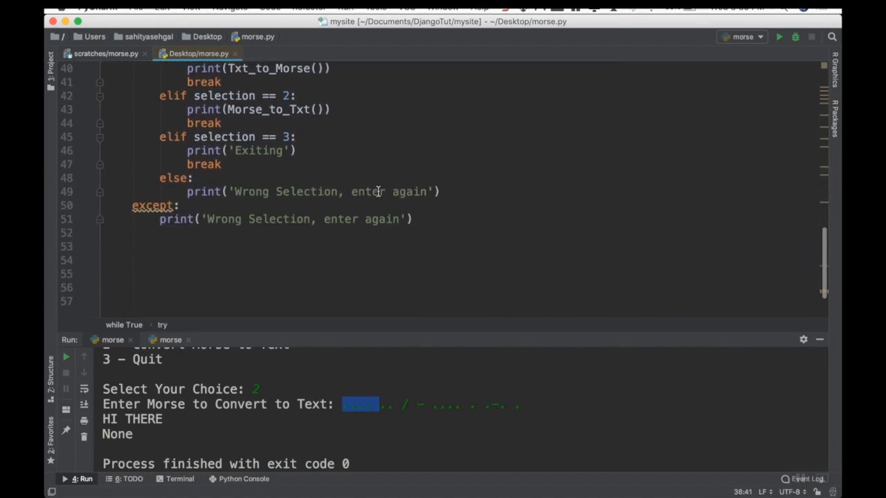
scroll(up, 3)
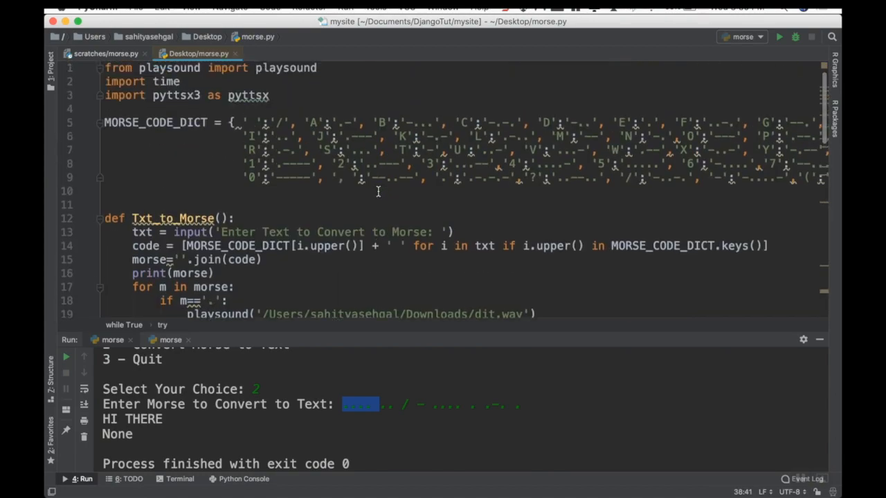
mouse_move(249, 357)
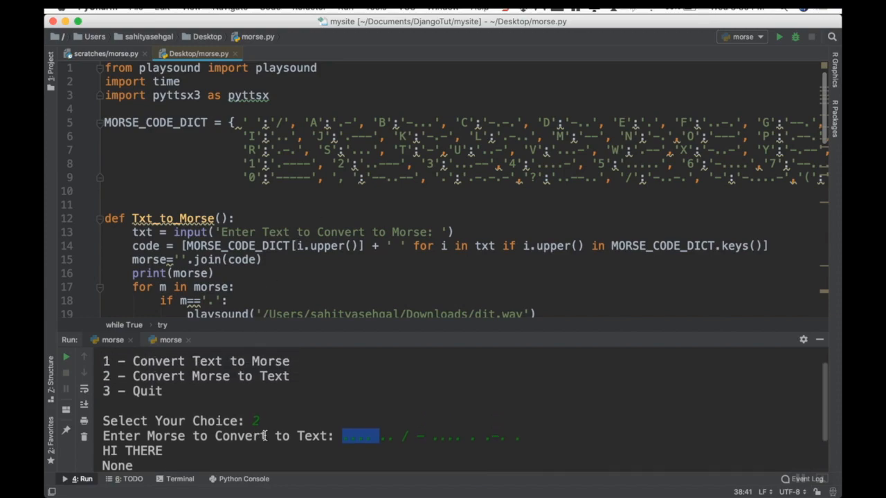
scroll(down, 3)
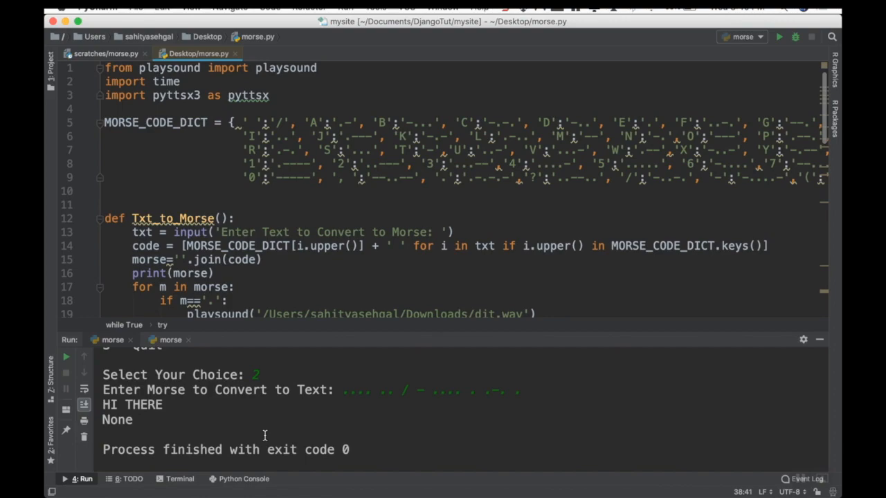
mouse_move(288, 399)
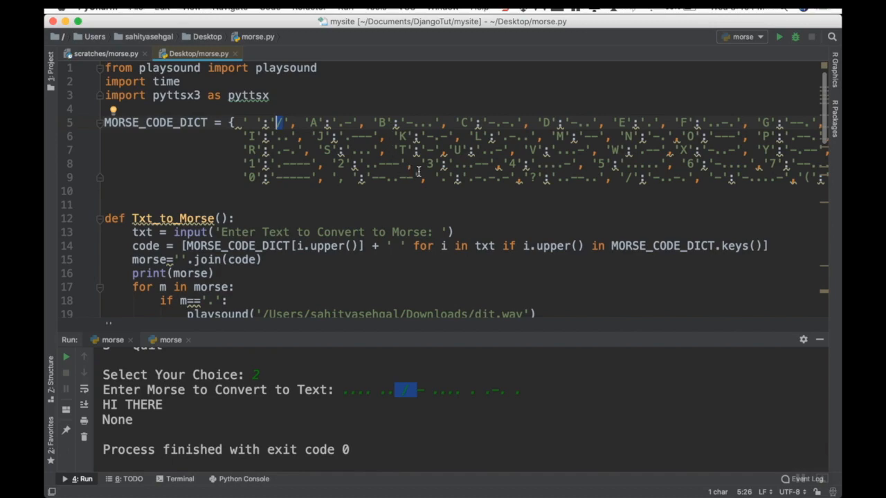
mouse_move(324, 176)
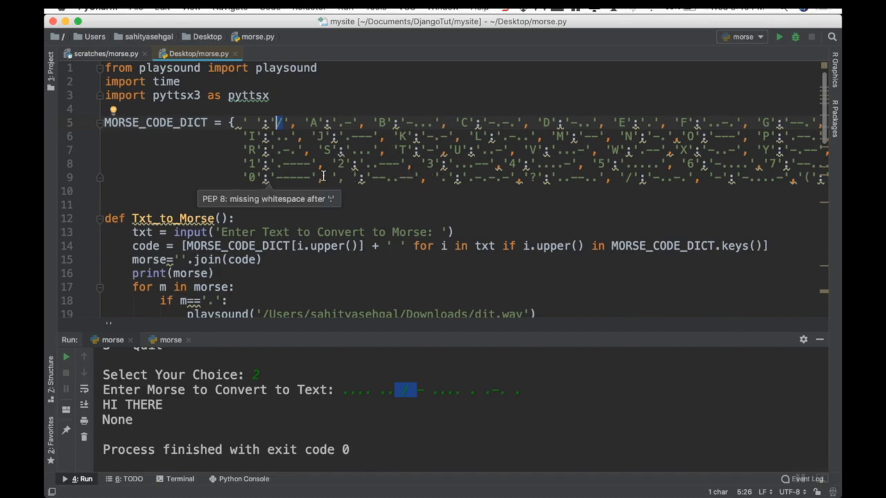
mouse_move(557, 172)
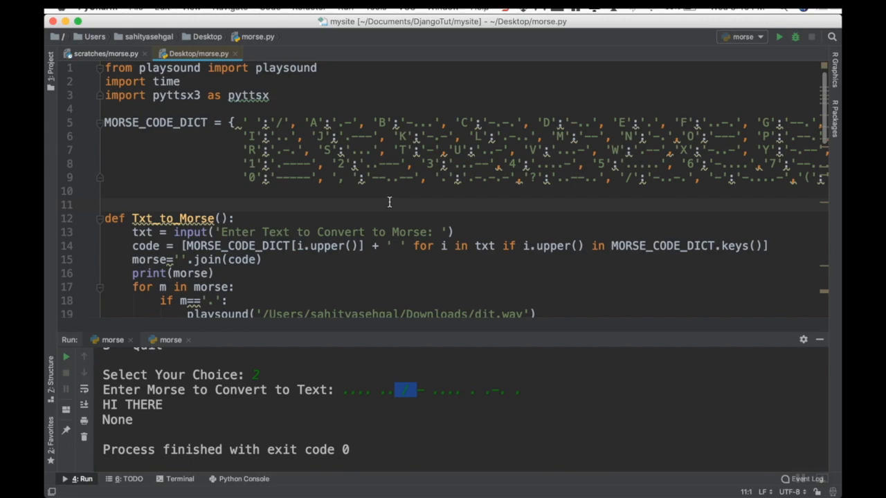
click(504, 8)
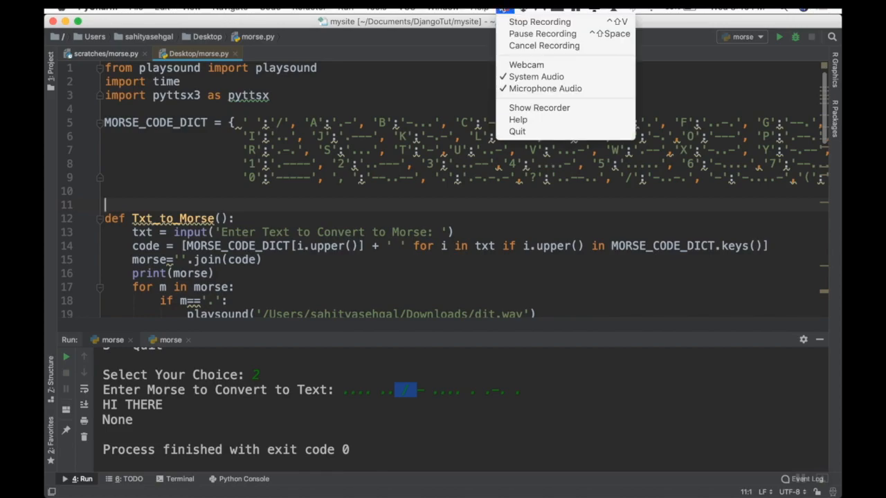